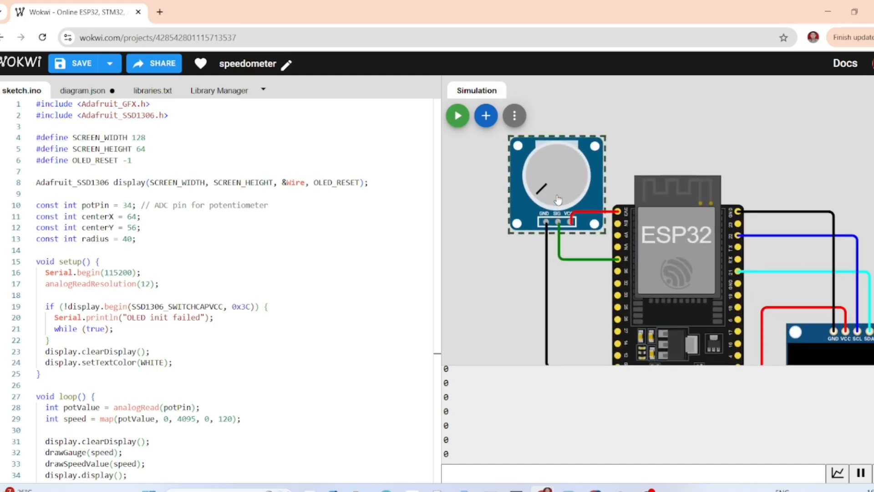
pyautogui.moveTo(558, 223)
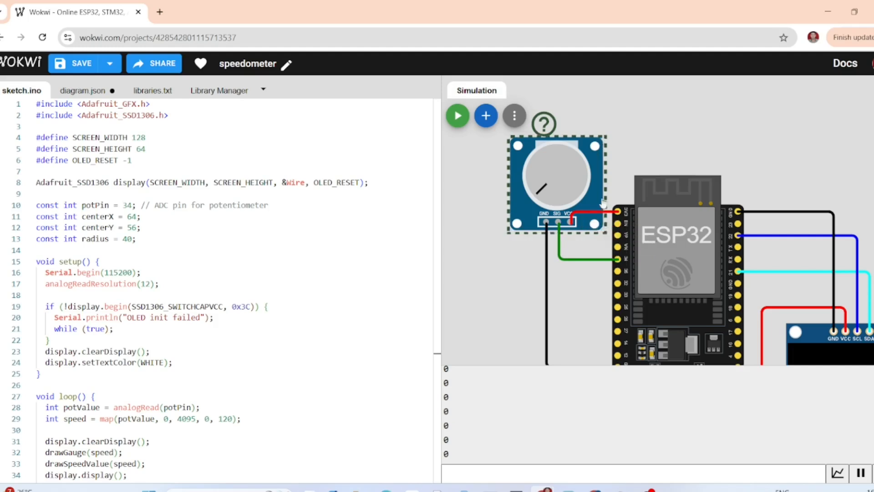
# Step: Scroll the canvas to inspect the potentiometer and OLED wiring to the ESP32
pyautogui.scroll(-3)
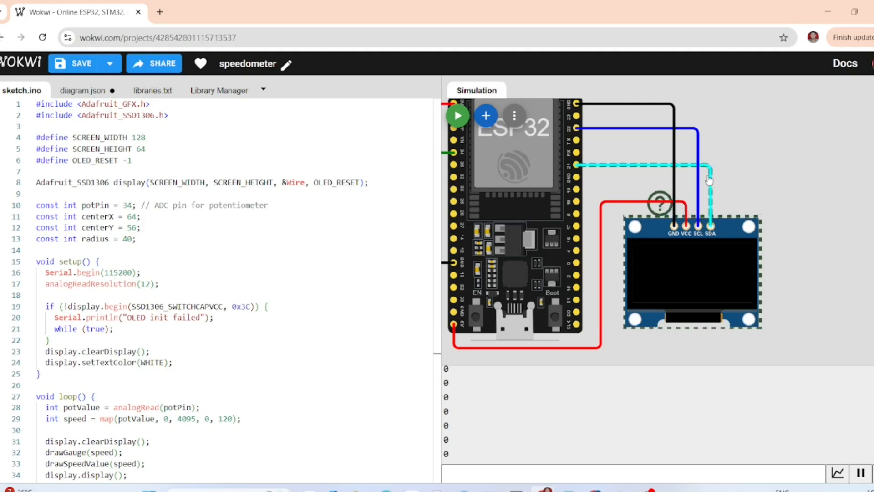
pyautogui.moveTo(612, 187)
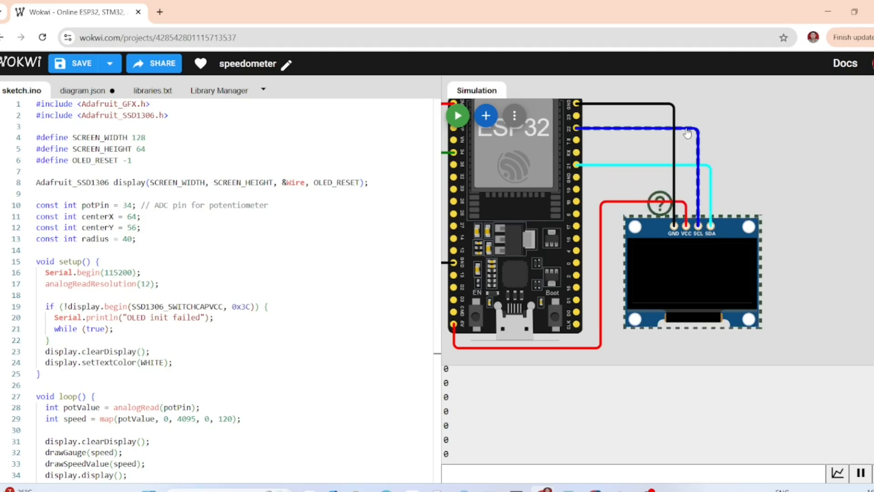
pyautogui.moveTo(578, 129)
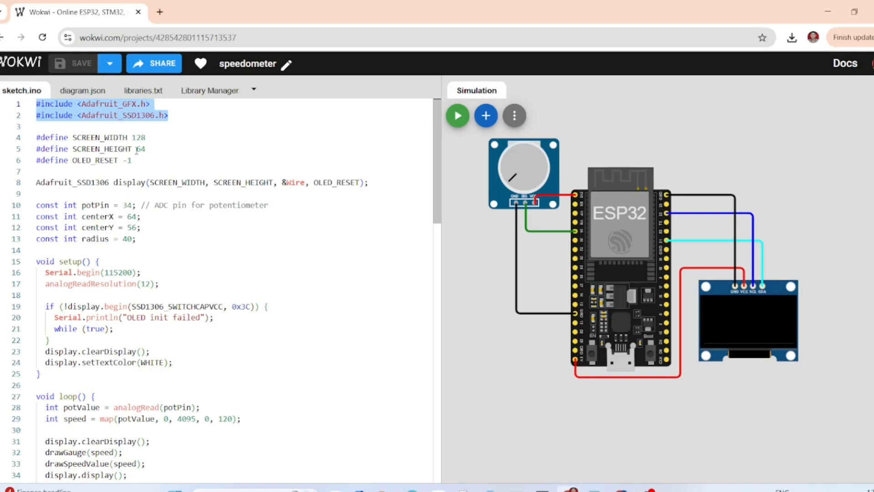
pyautogui.doubleClick(98, 138)
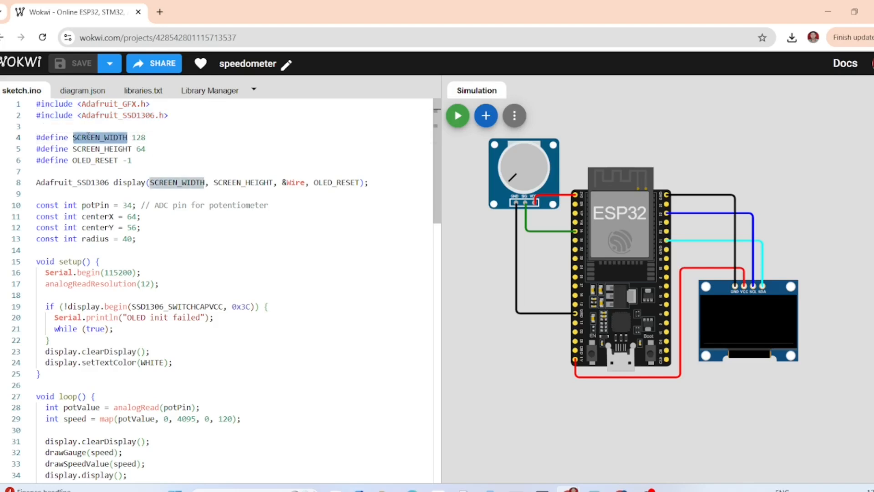
pyautogui.click(170, 116)
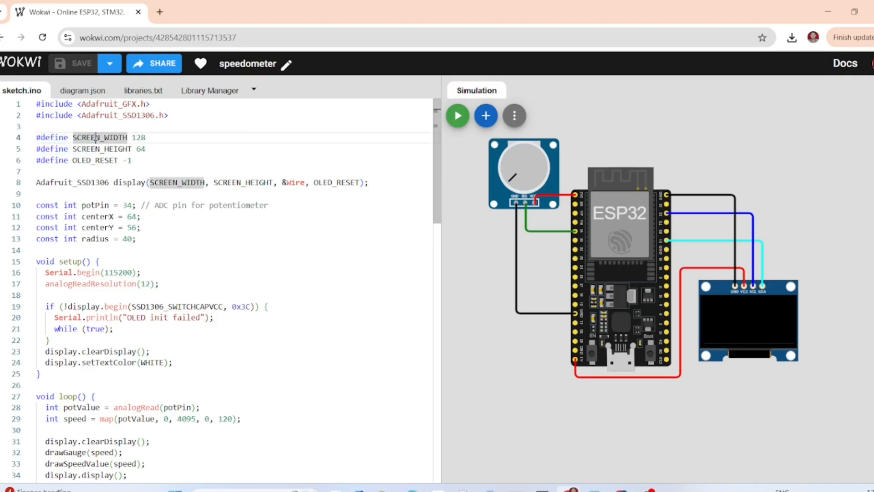
pyautogui.doubleClick(138, 138)
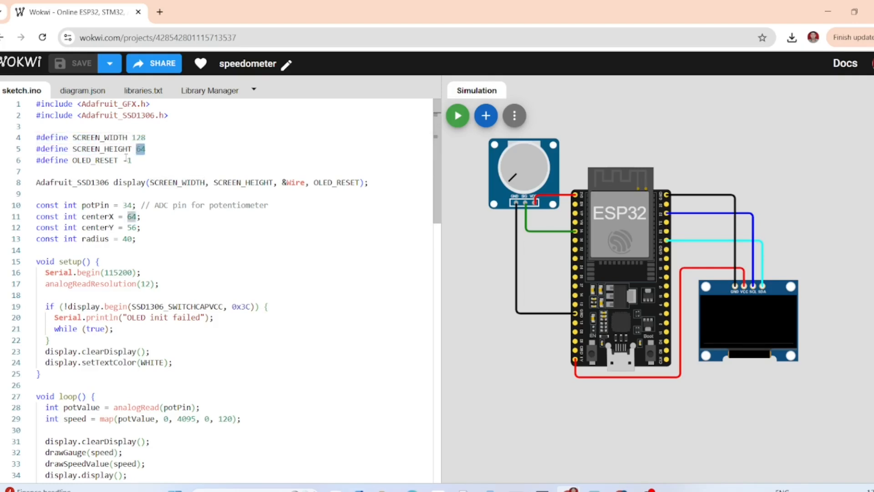
pyautogui.click(355, 182)
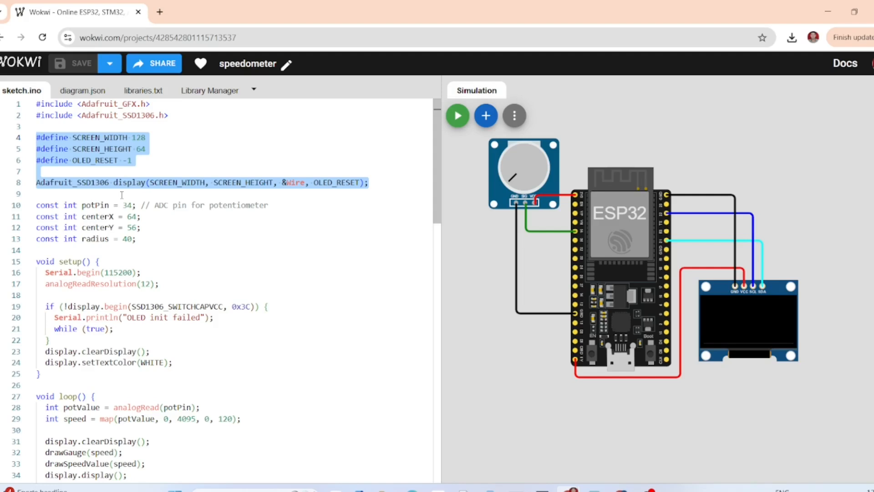
pyautogui.doubleClick(94, 205)
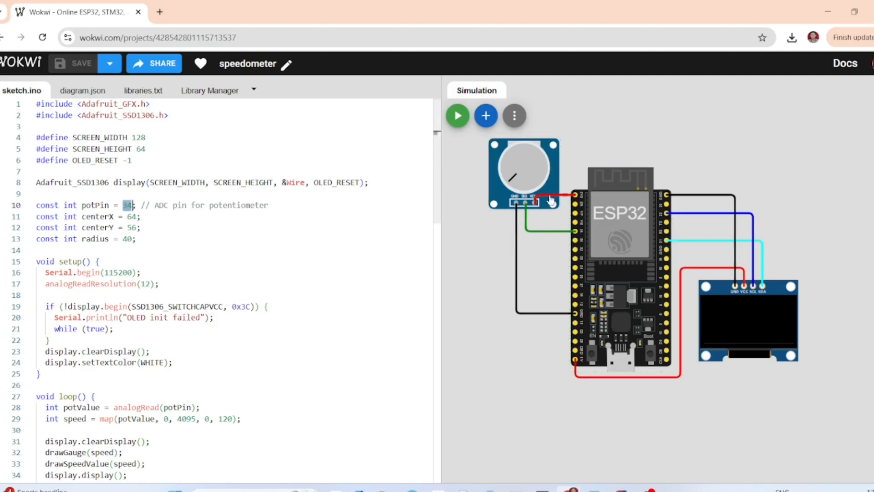
pyautogui.moveTo(523, 202)
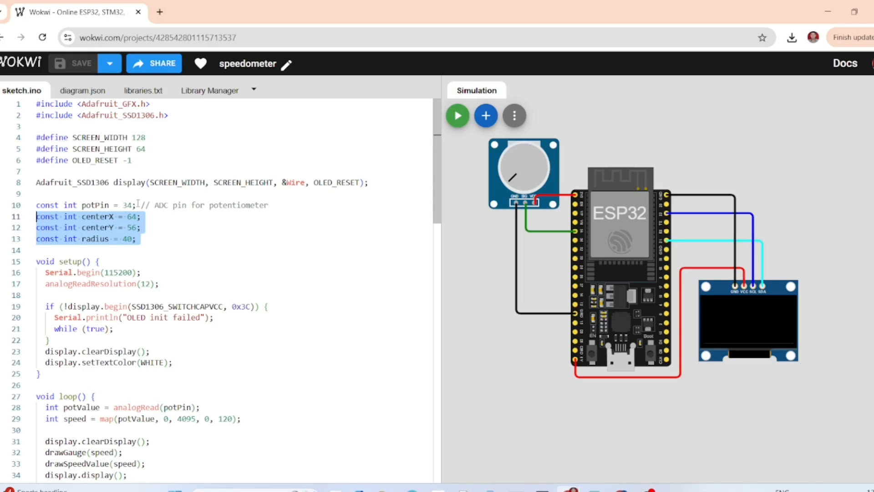
pyautogui.scroll(-3)
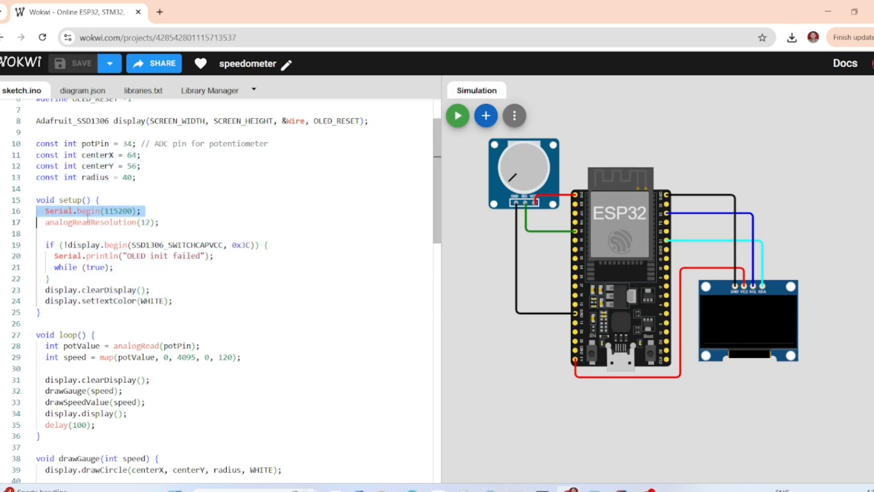
pyautogui.doubleClick(89, 223)
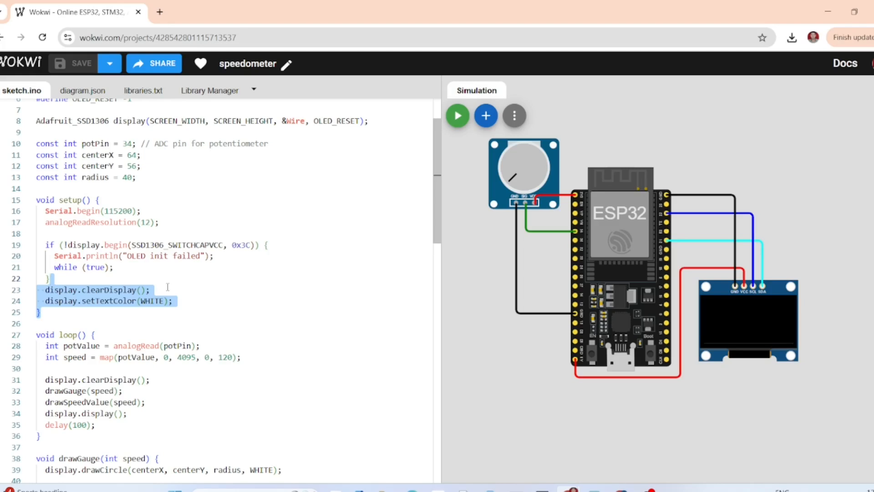
pyautogui.scroll(-3)
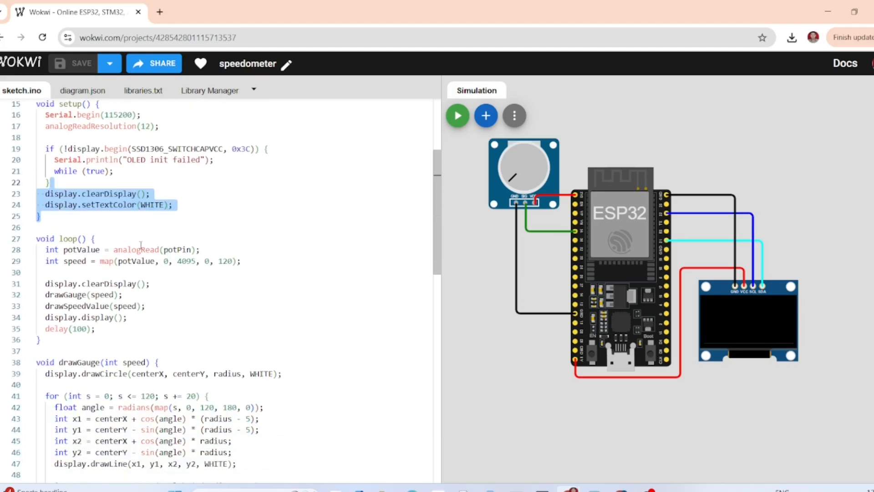
pyautogui.click(158, 249)
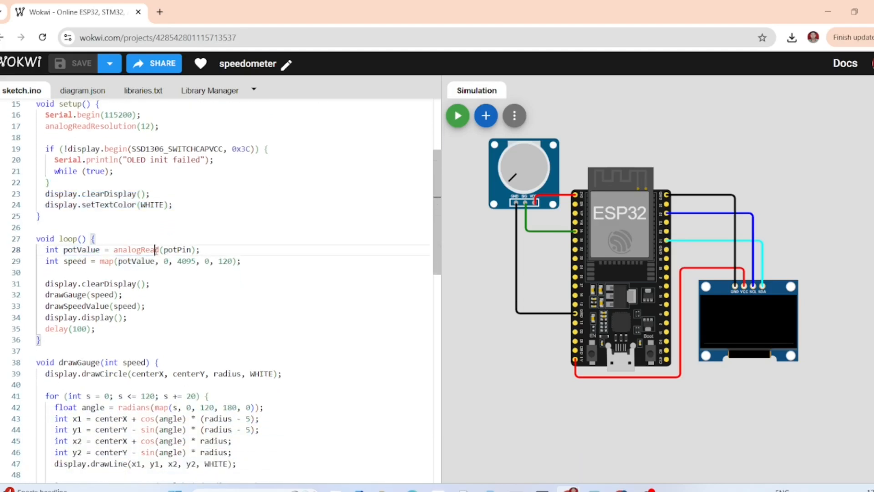
pyautogui.doubleClick(136, 250)
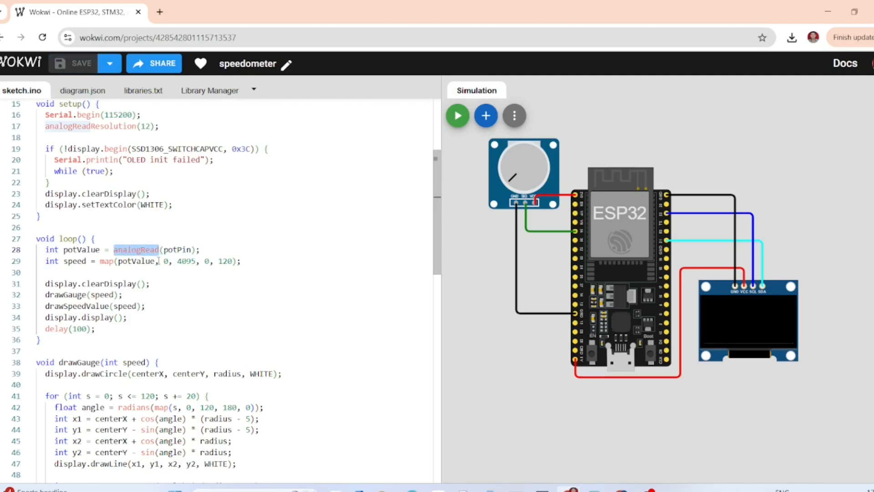
pyautogui.doubleClick(73, 261)
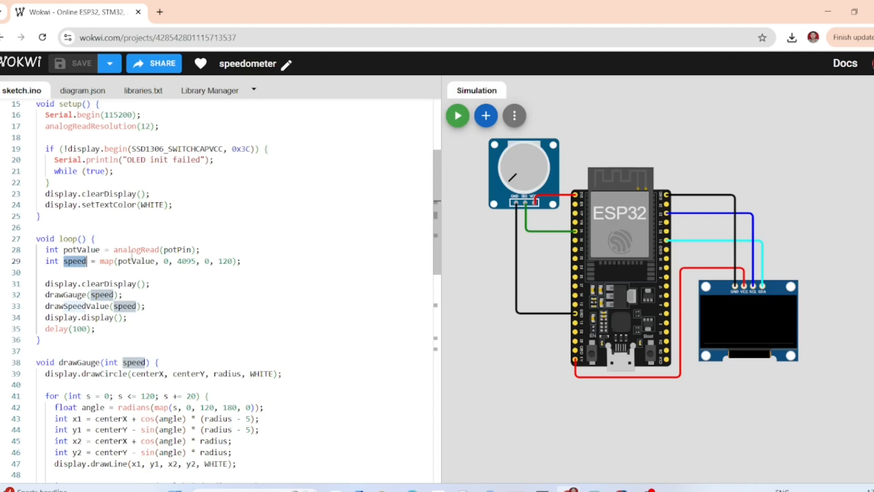
pyautogui.doubleClick(136, 262)
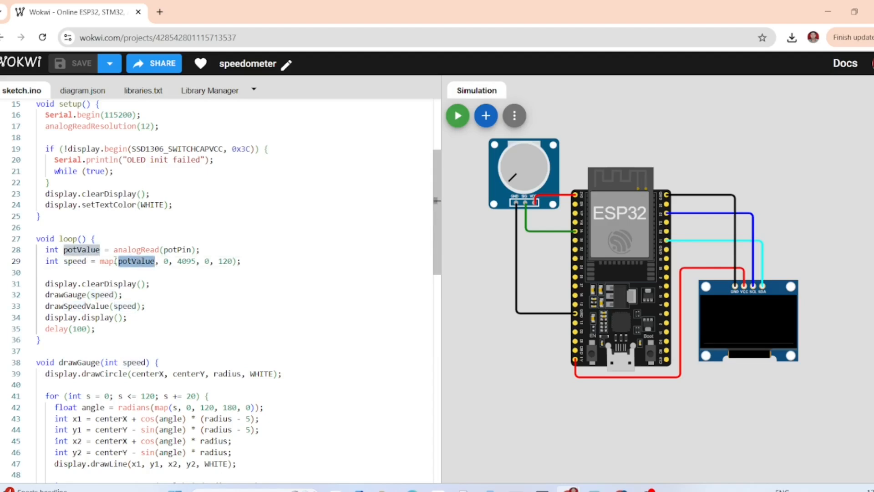
pyautogui.click(166, 261)
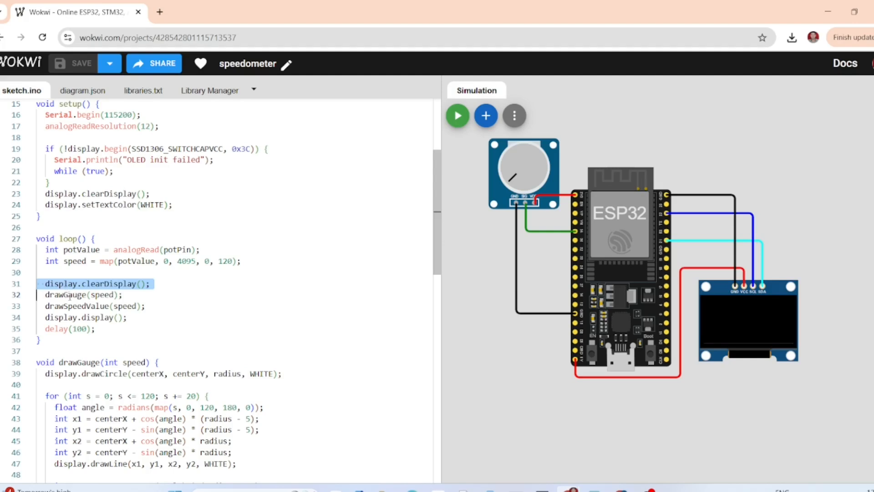
pyautogui.click(83, 294)
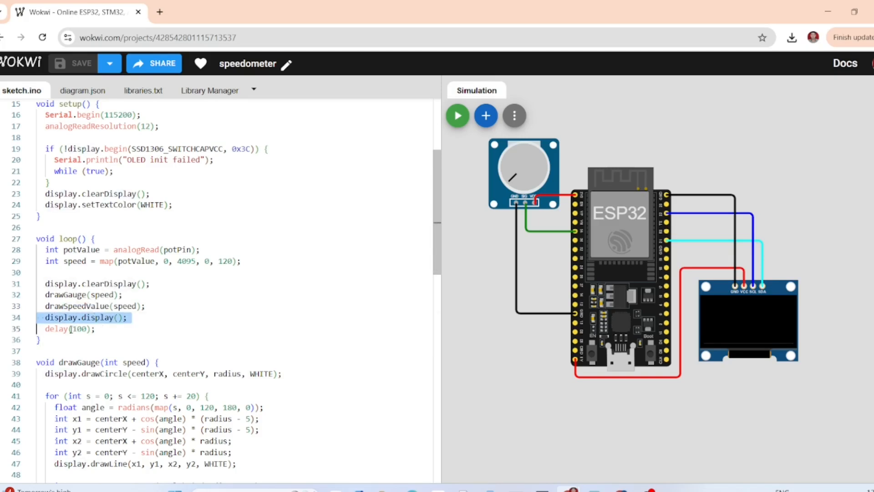
pyautogui.doubleClick(79, 329)
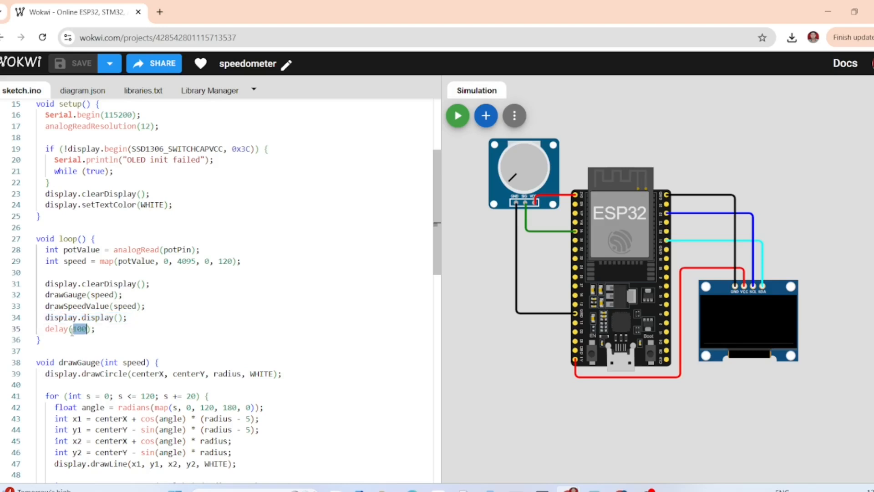
pyautogui.scroll(-3)
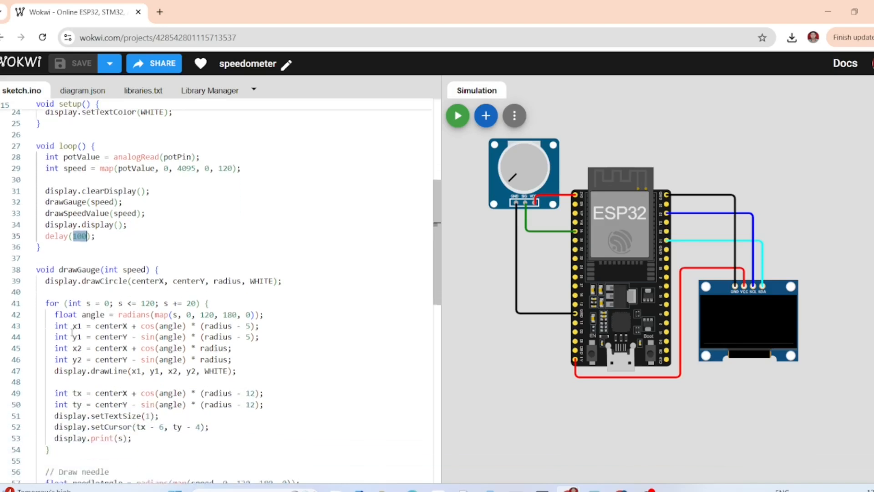
pyautogui.scroll(-3)
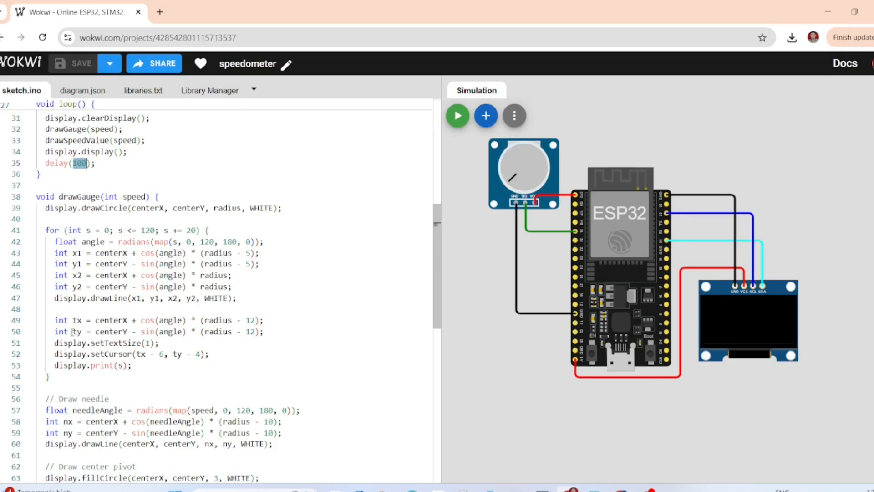
pyautogui.doubleClick(79, 197)
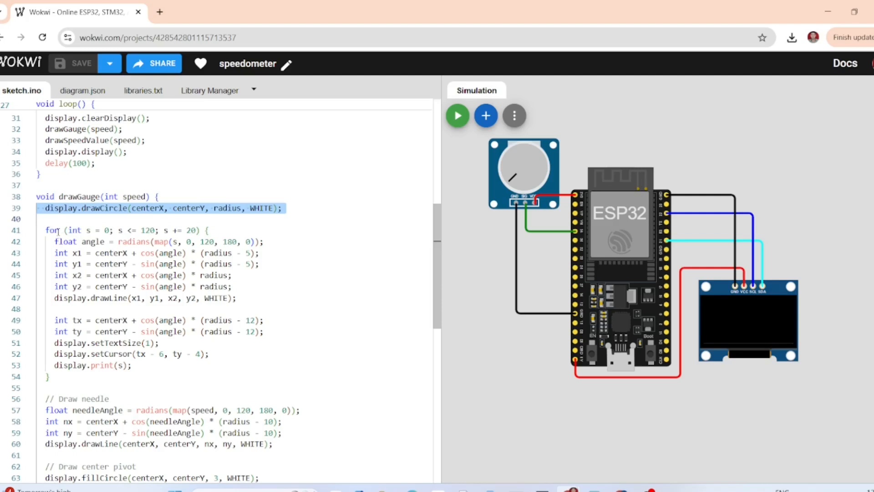
pyautogui.scroll(-3)
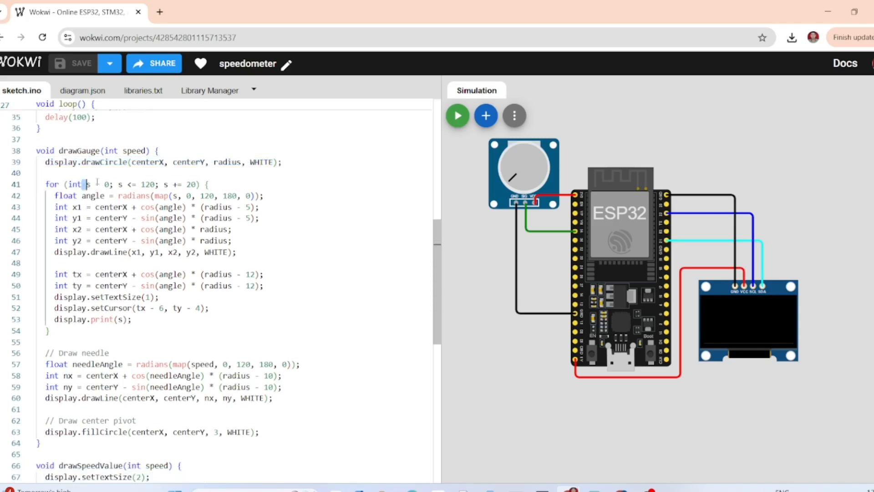
pyautogui.doubleClick(192, 184)
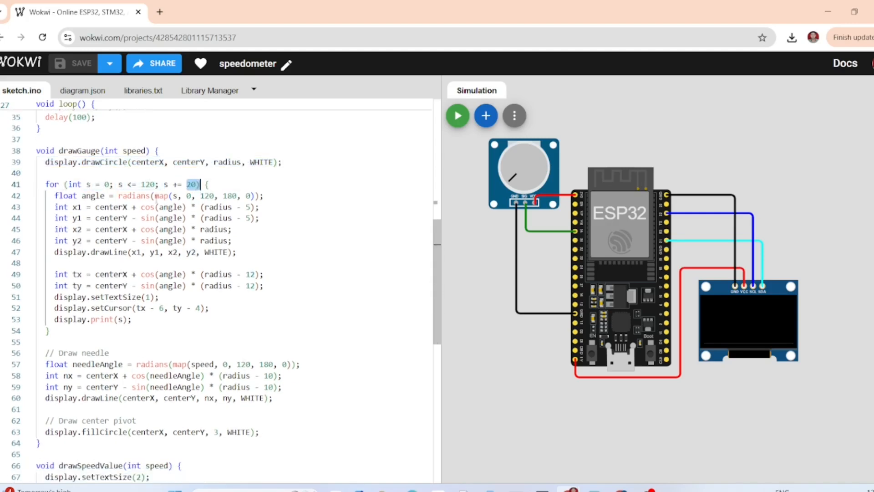
pyautogui.click(91, 195)
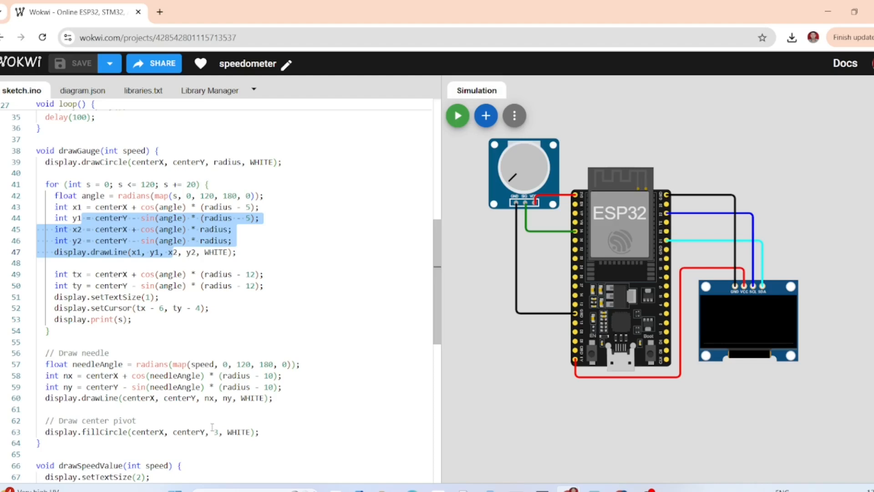
pyautogui.scroll(-3)
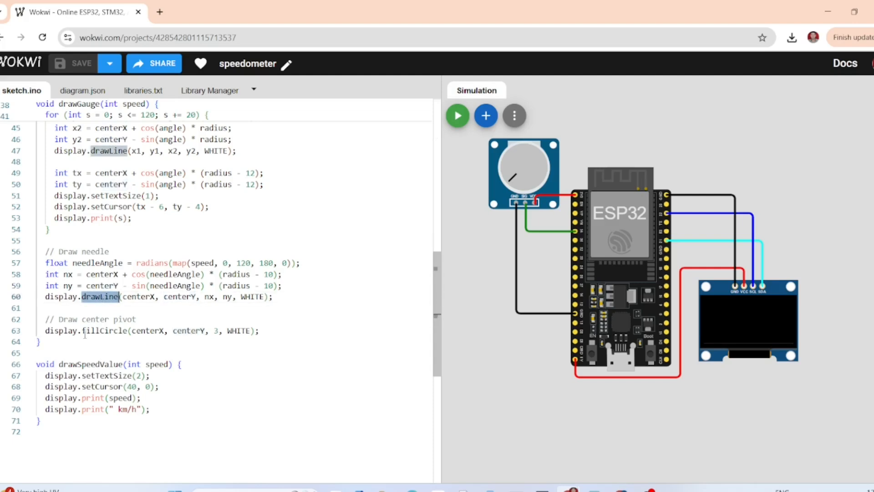
# Step: Review drawLine and drawSpeedValue, then start the simulation showing the 0–120 gauge at 0 km/h
pyautogui.doubleClick(103, 330)
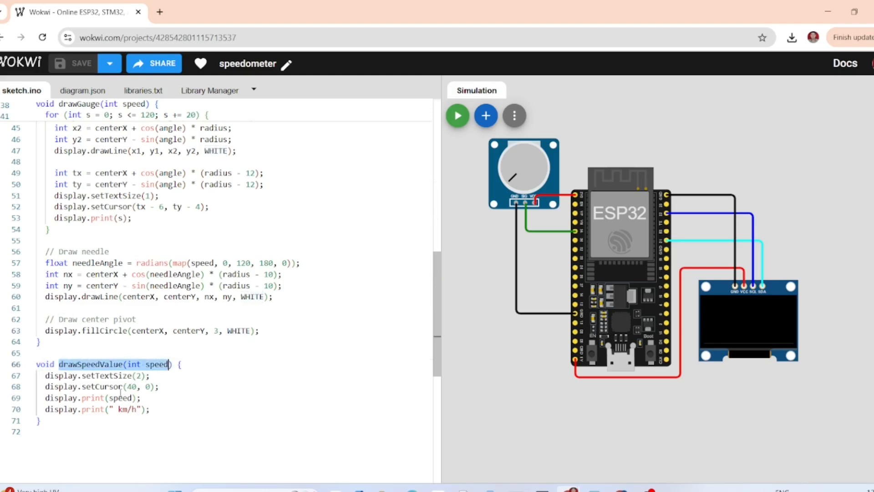
pyautogui.doubleClick(101, 386)
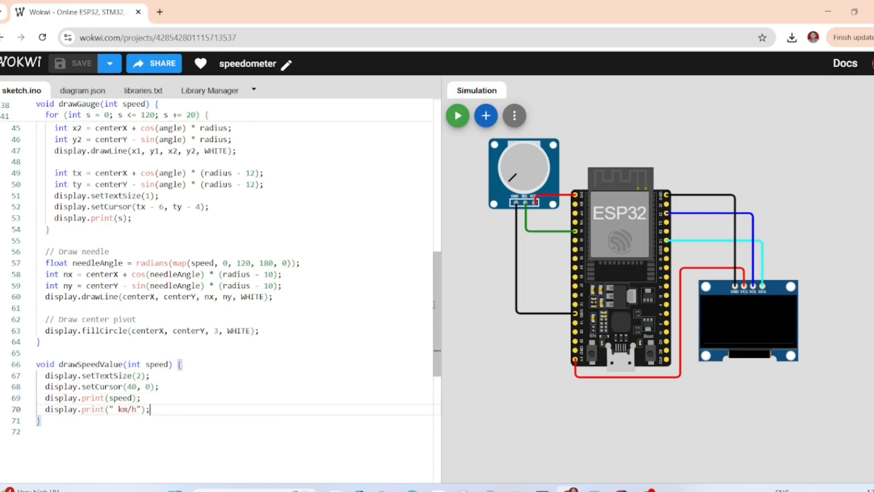
pyautogui.click(458, 116)
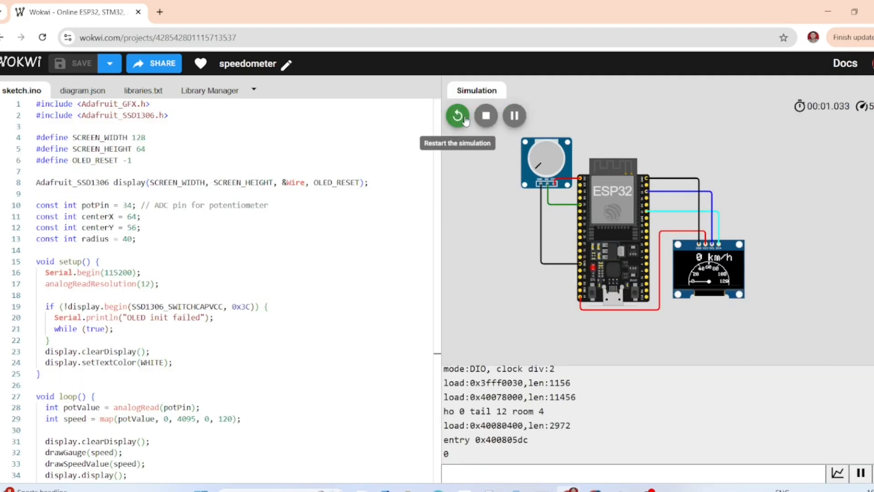
pyautogui.click(456, 116)
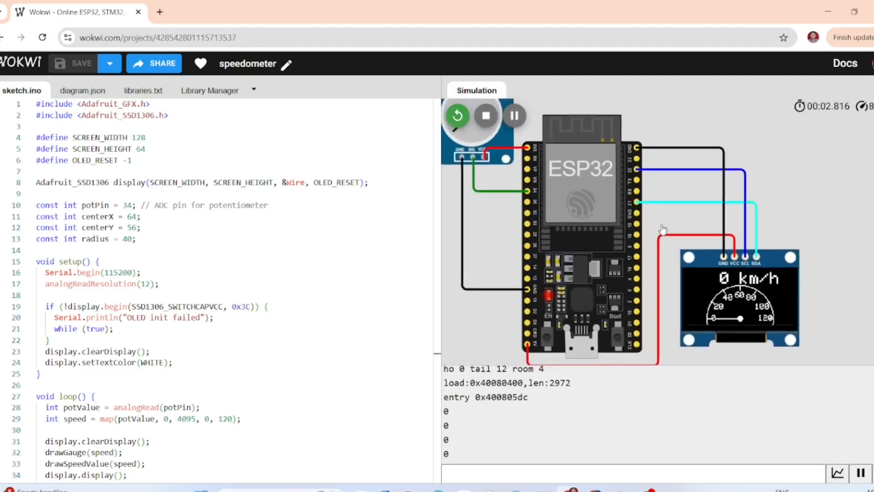